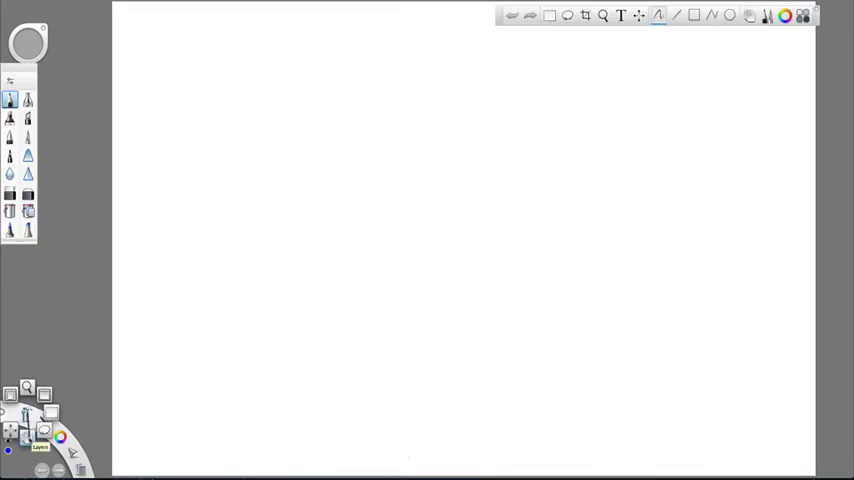
- Open the Layer Editor to show the background and five empty layers
left_click(40, 447)
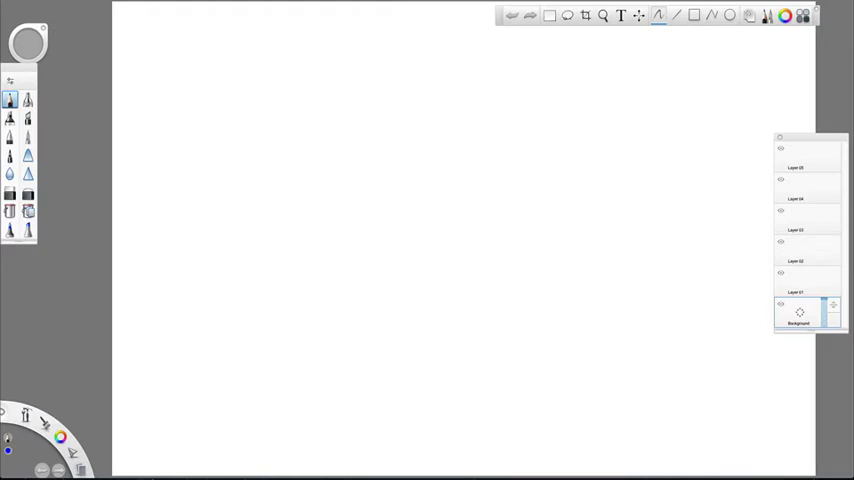
- Add the pointing-hand JPG from the local browser onto the background layer
left_click(120, 2)
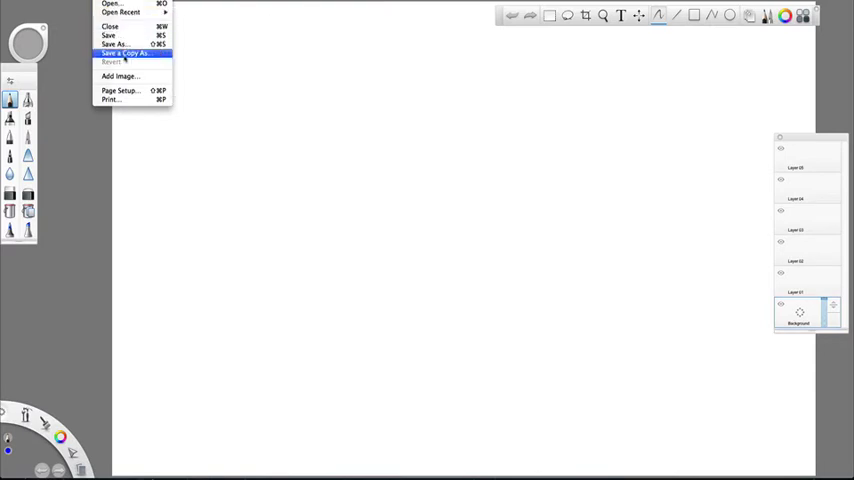
left_click(111, 4)
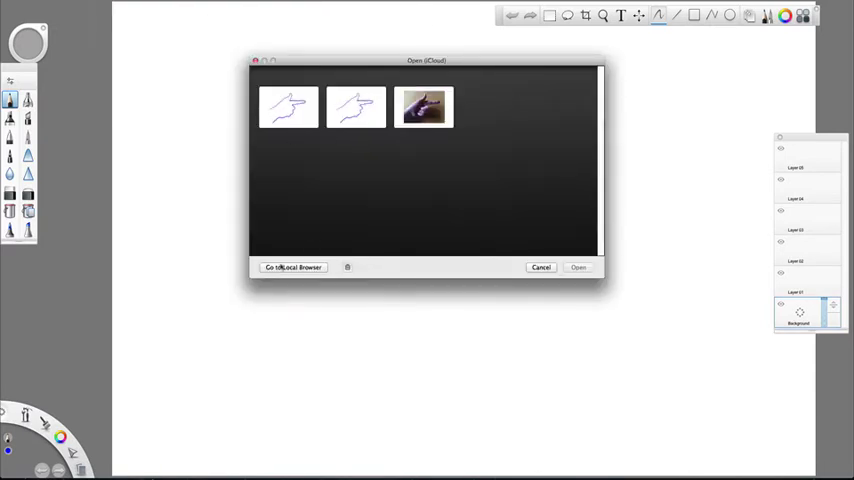
left_click(293, 267)
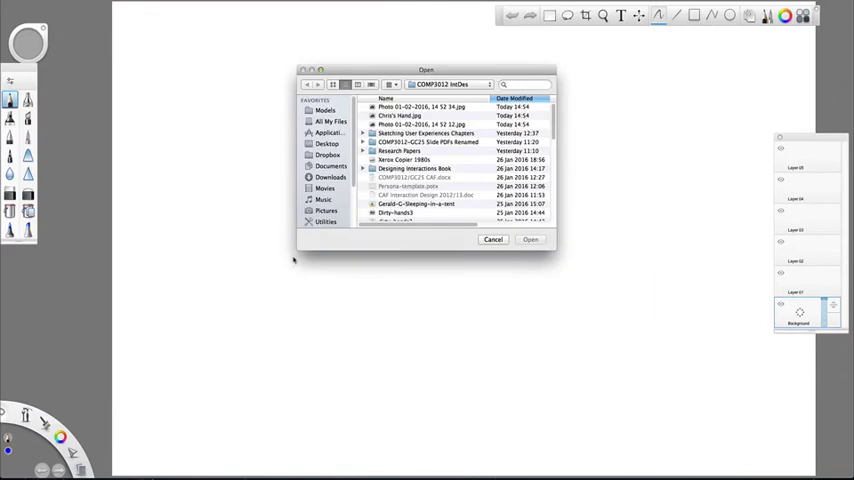
left_click(405, 116)
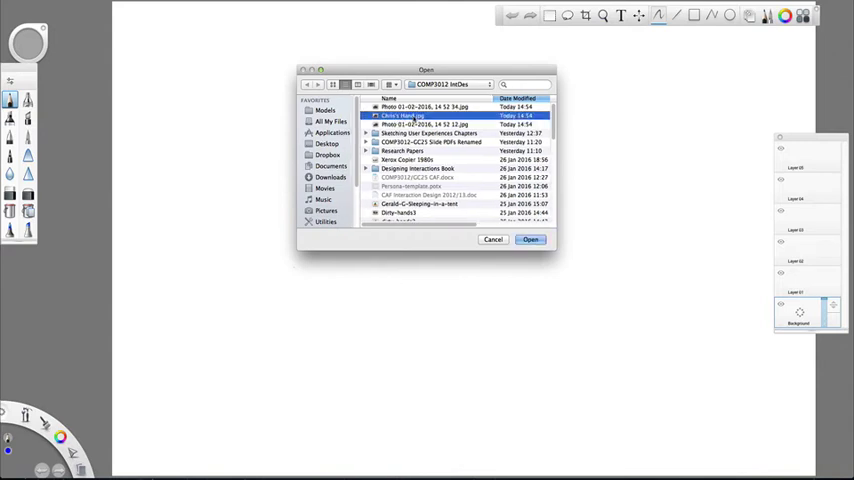
left_click(530, 239)
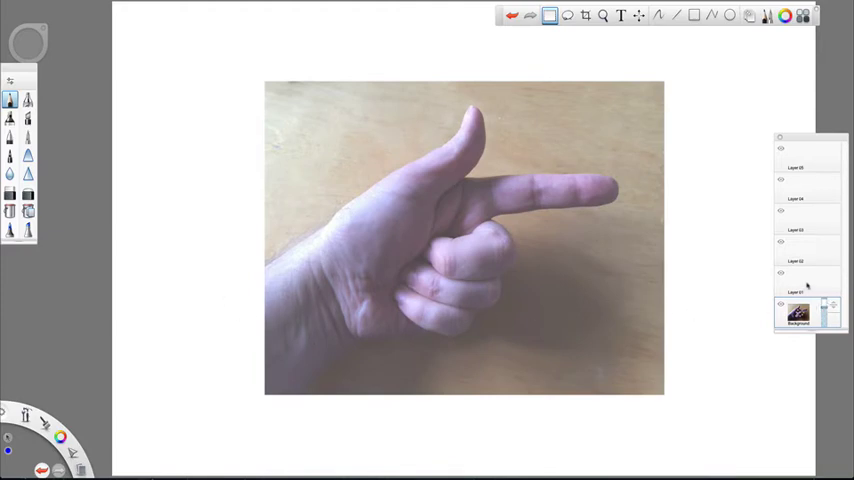
- On Layer 01, trace the hand in blue around thumb, index finger, curled fingers and wrist
left_click(800, 282)
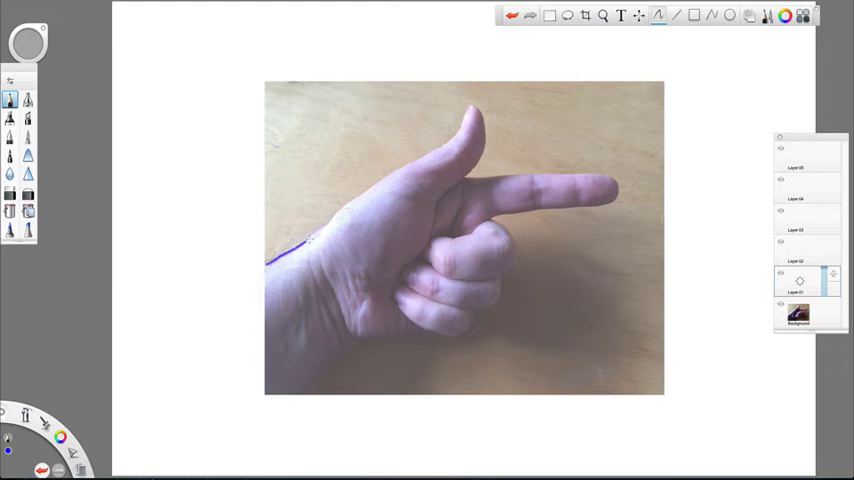
left_click_drag(312, 240, 392, 175)
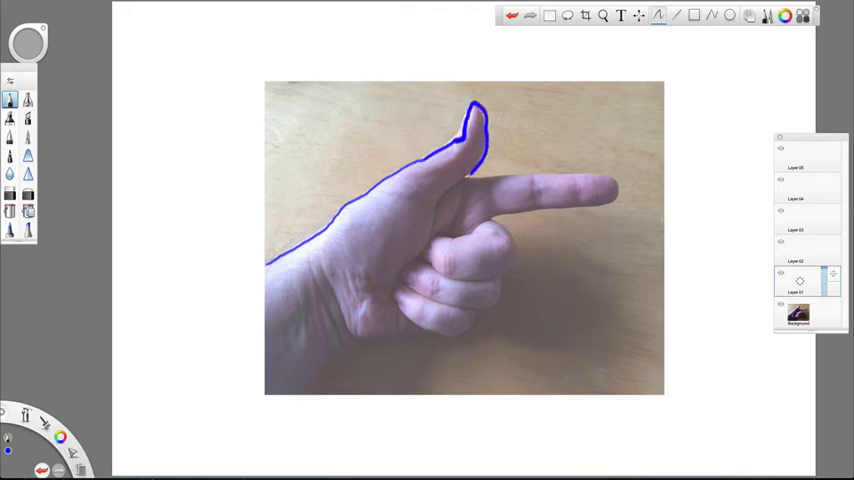
left_click_drag(468, 175, 548, 172)
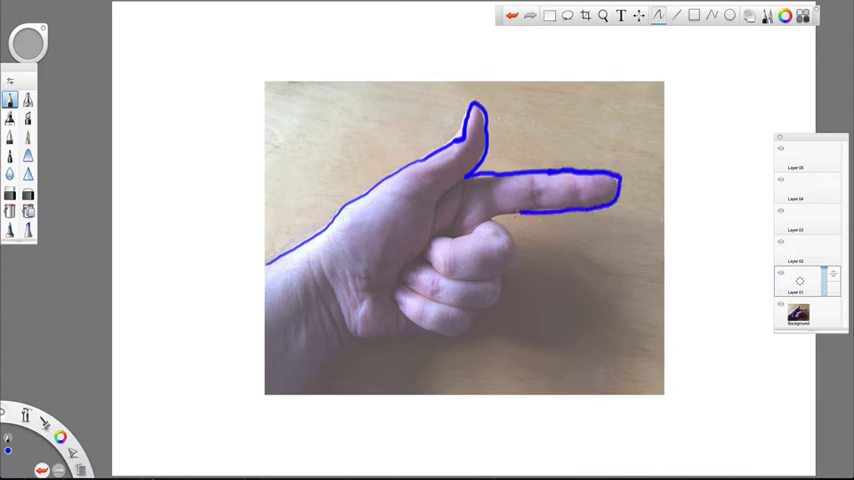
left_click_drag(520, 210, 510, 270)
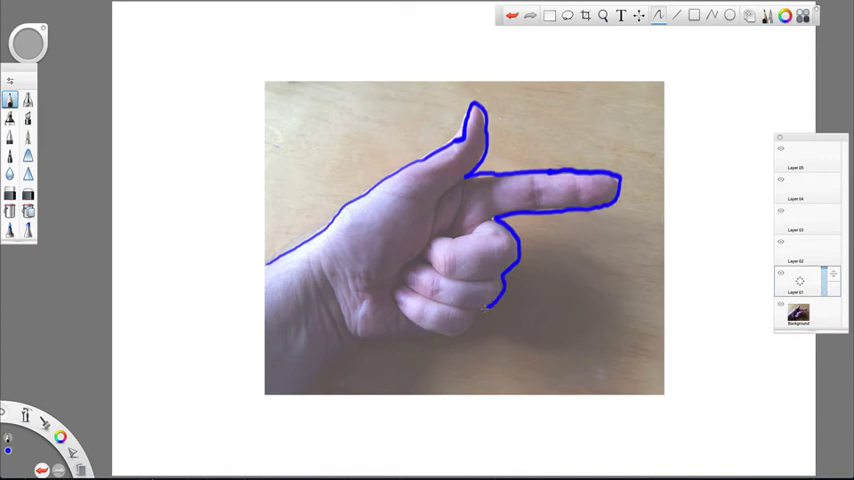
left_click_drag(490, 310, 400, 335)
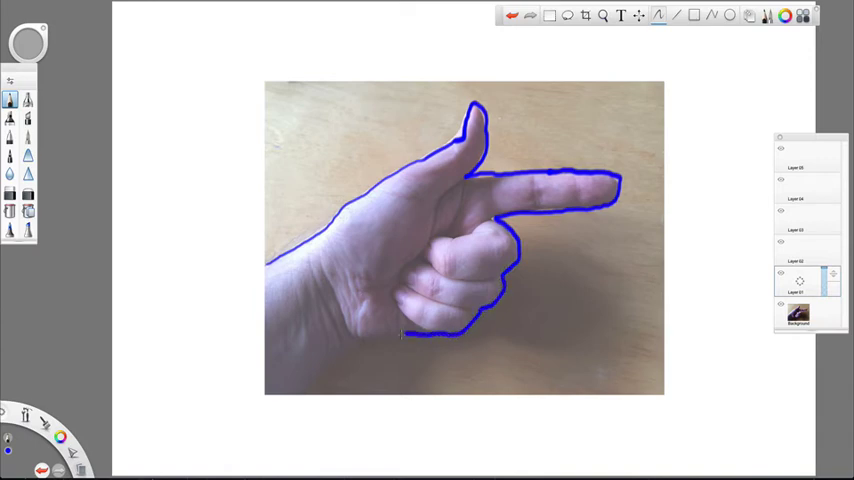
left_click_drag(420, 335, 308, 393)
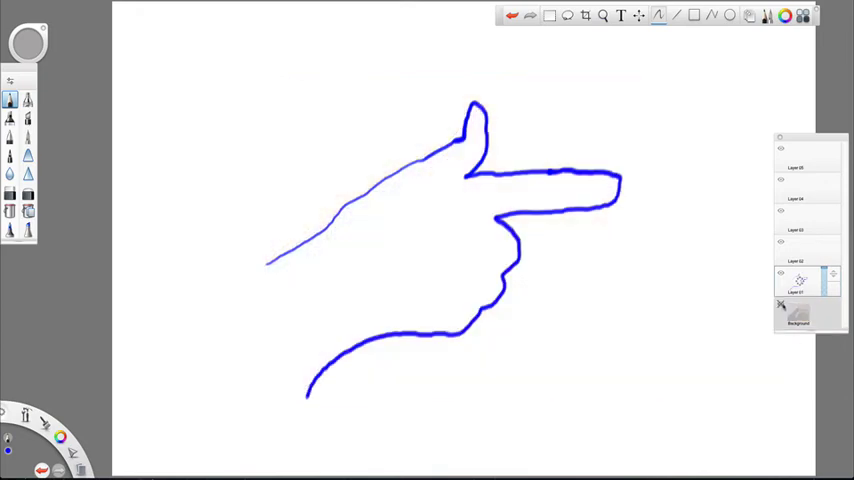
mouse_move(785, 305)
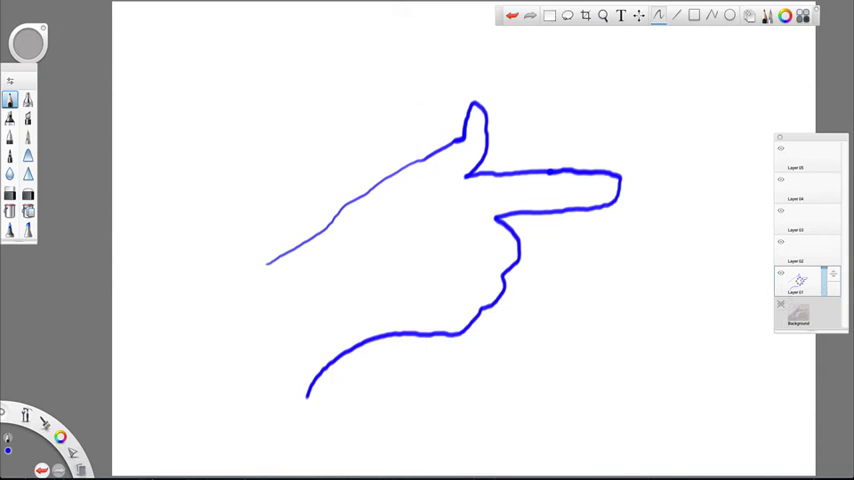
left_click(125, 3)
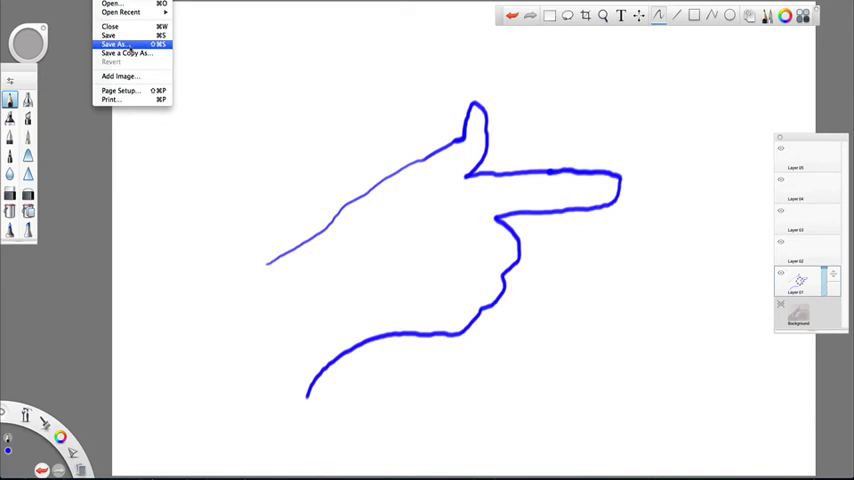
- Save the tracing locally as PNG named hand6, accepting the layer-merge warning
left_click(114, 44)
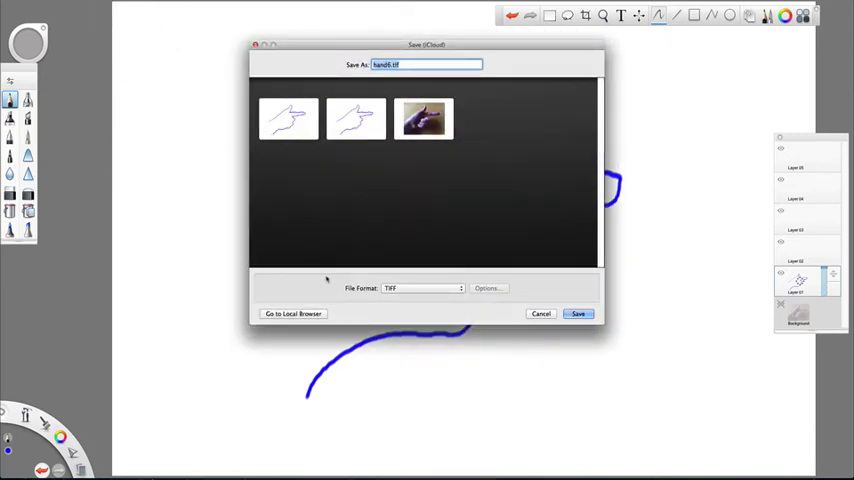
left_click(293, 313)
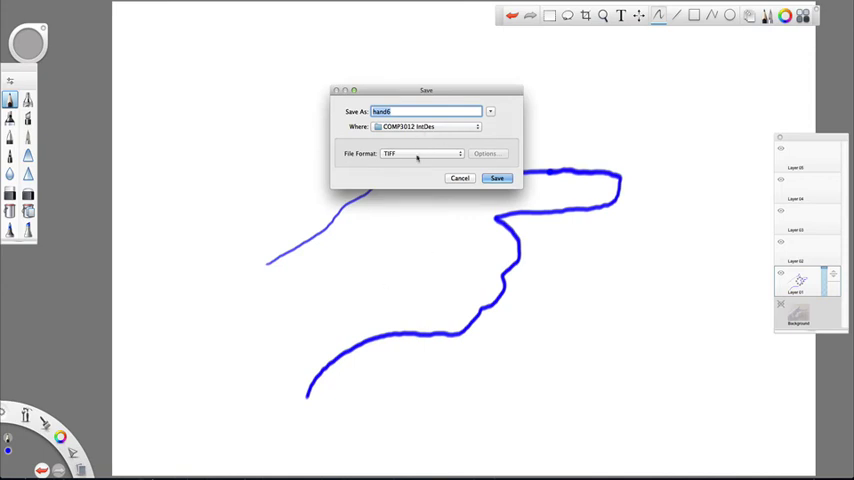
left_click(420, 153)
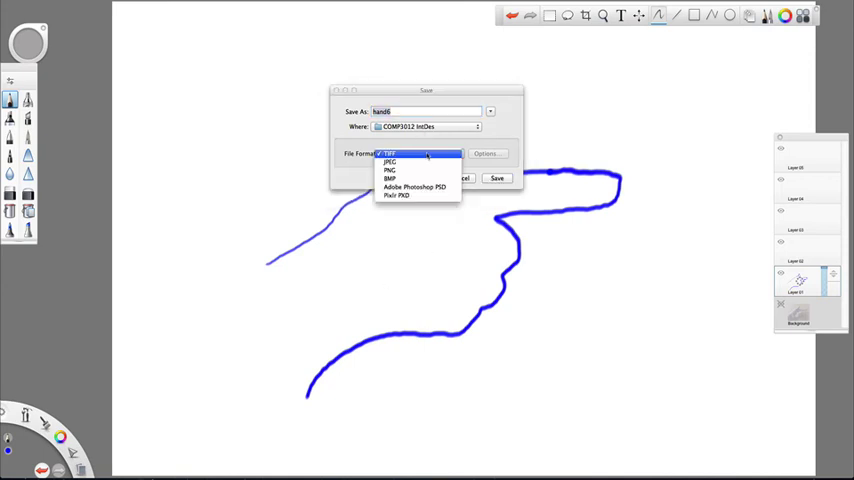
mouse_move(413, 170)
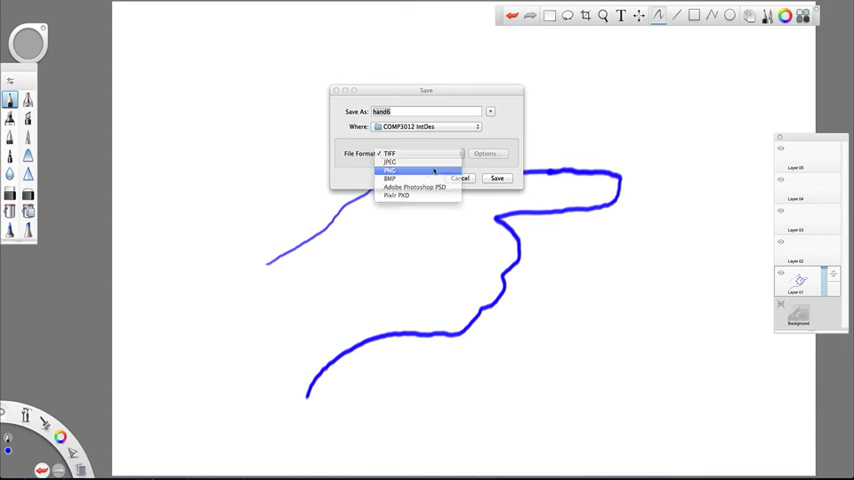
left_click(497, 178)
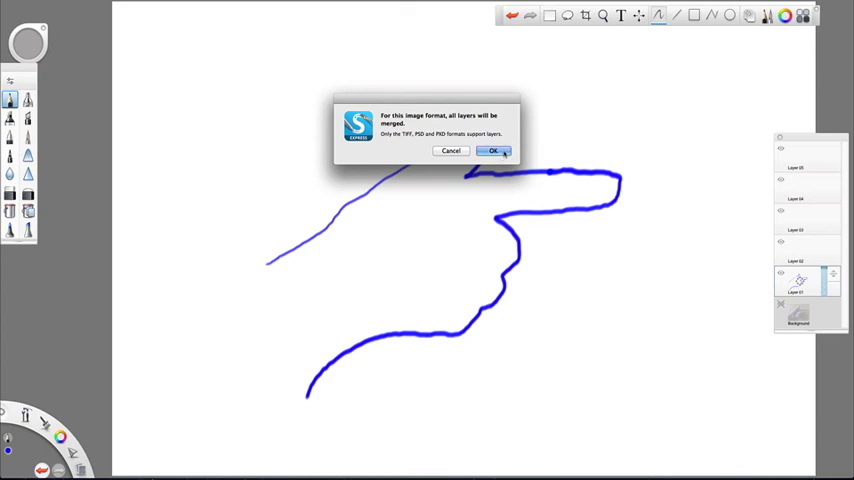
left_click(491, 151)
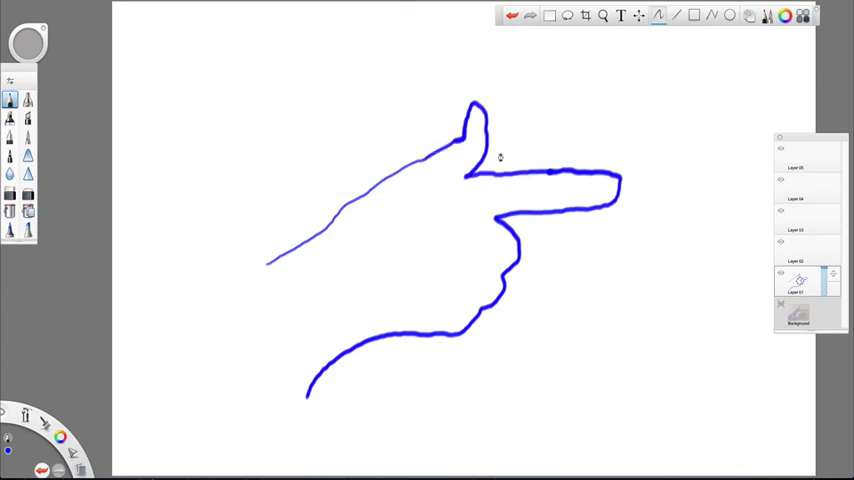